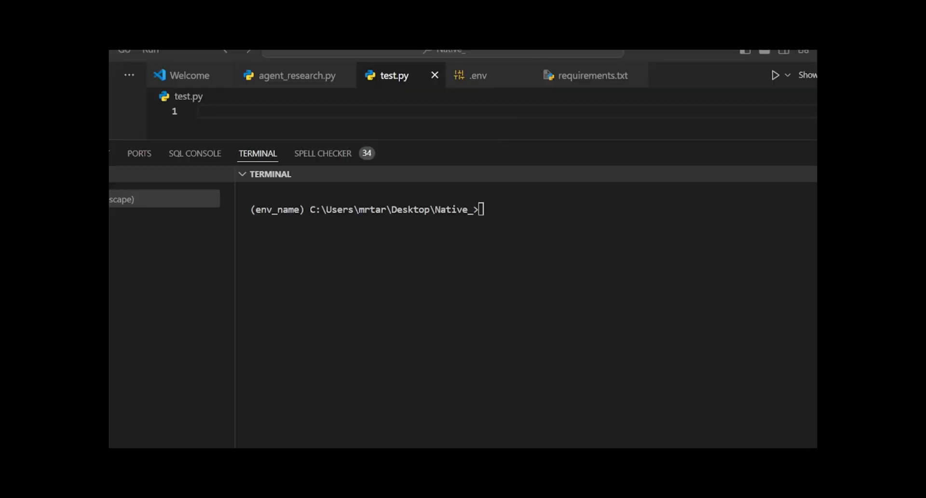
type("p")
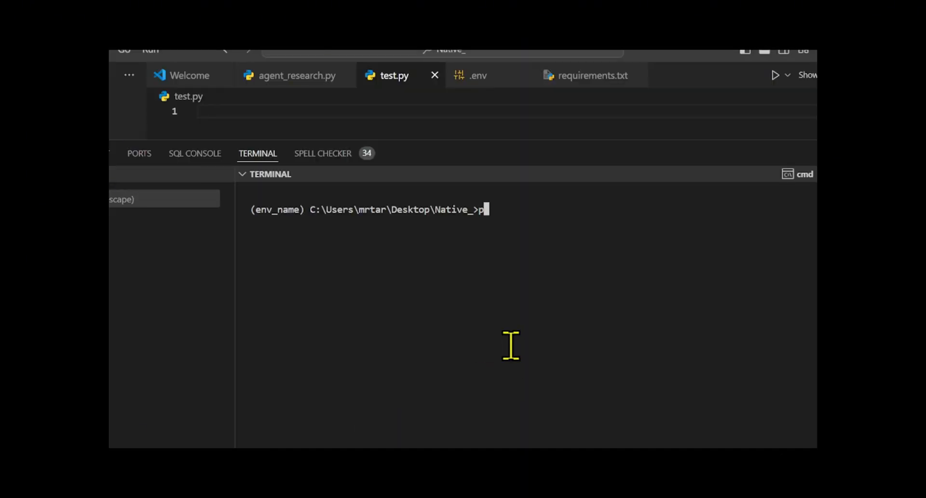
type("ip install")
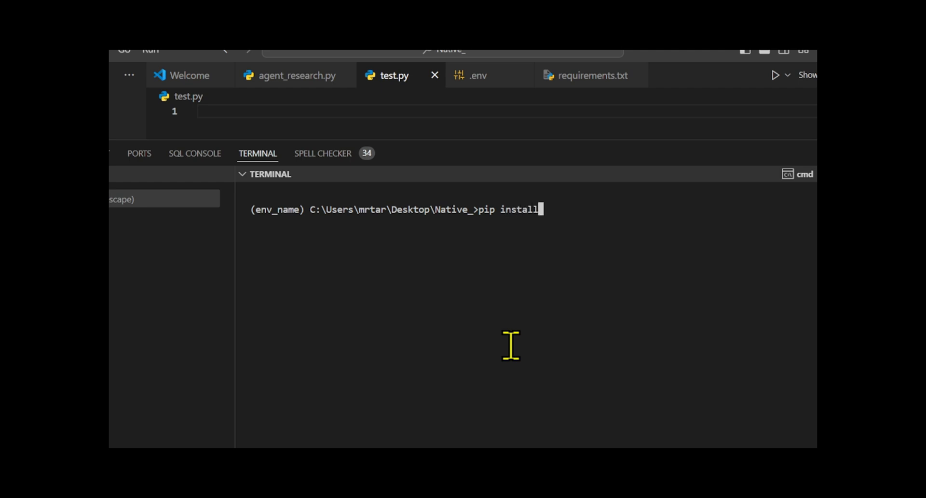
type("-r")
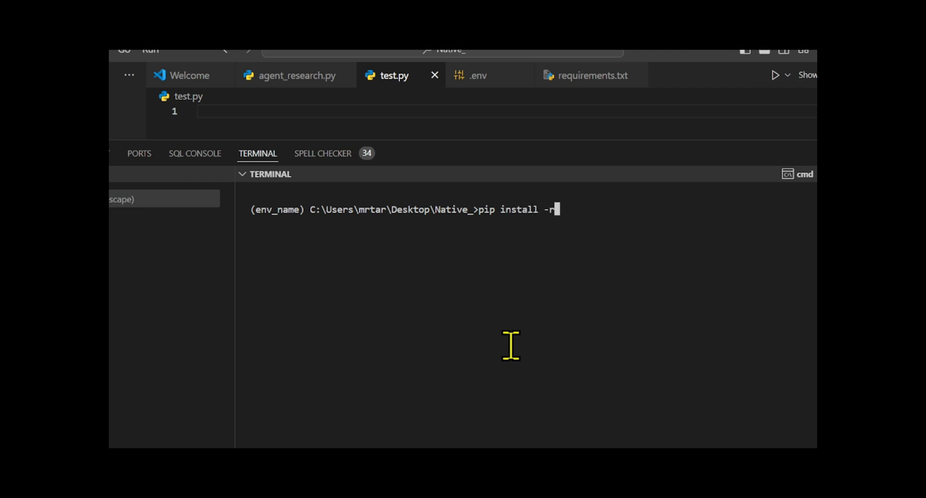
type("re")
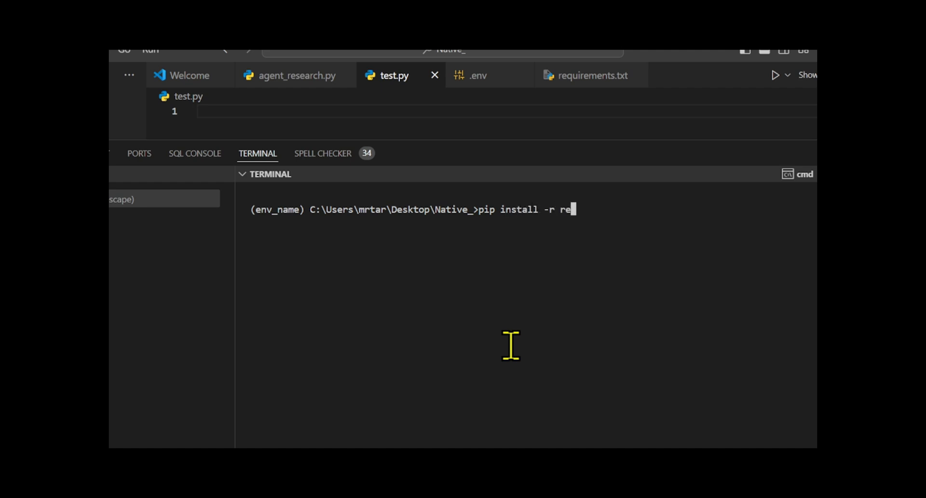
type("quiremen")
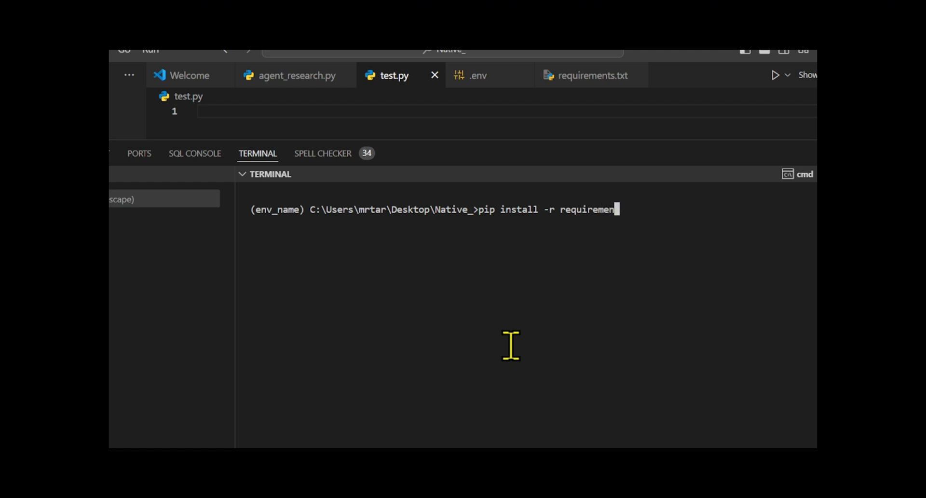
type("ts.txt")
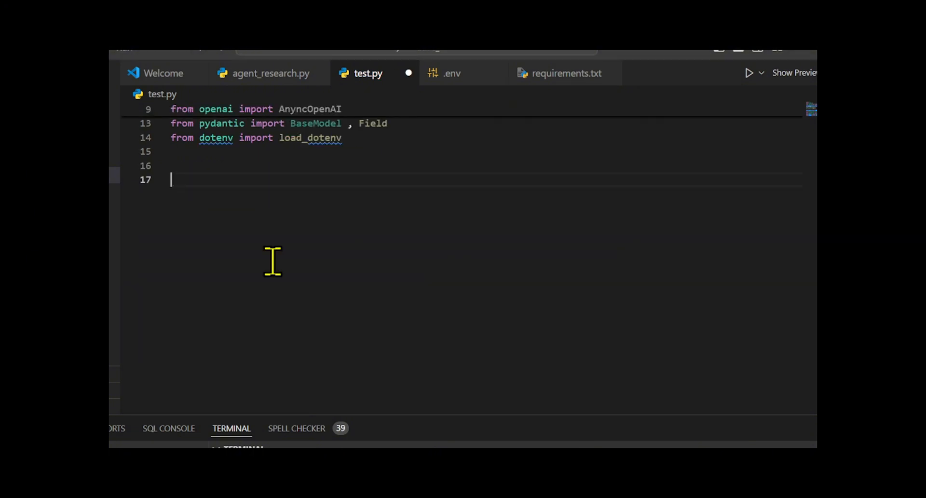
type("Client = AsyncOpenAI(")
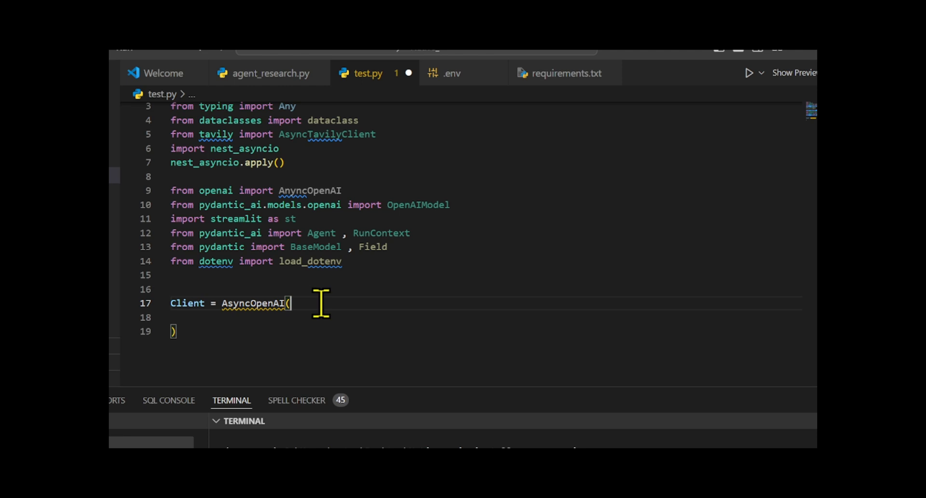
type("base_url = 'http://localhost:11434/v1',")
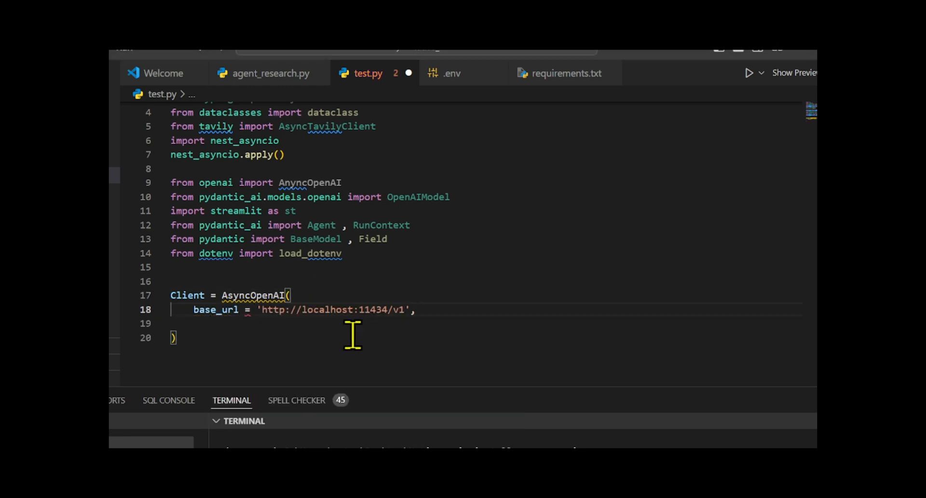
type("api_key = ''")
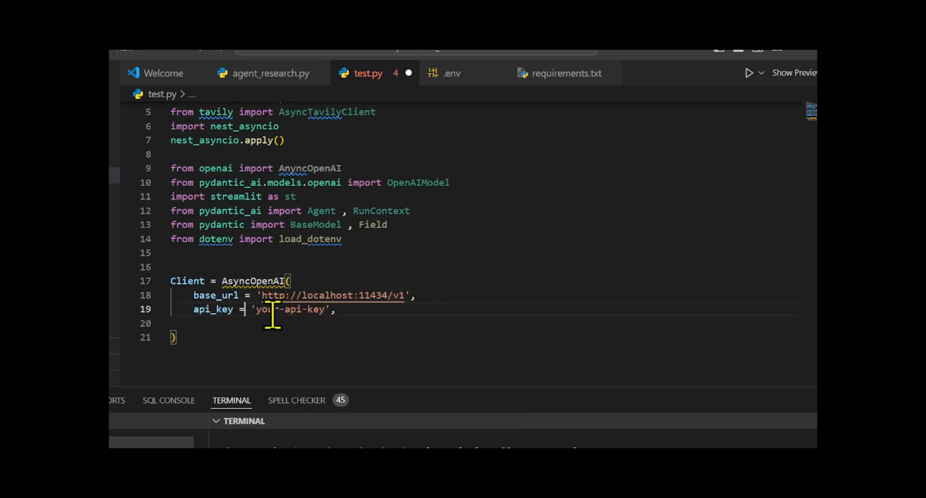
type("model = OpenAIModel")
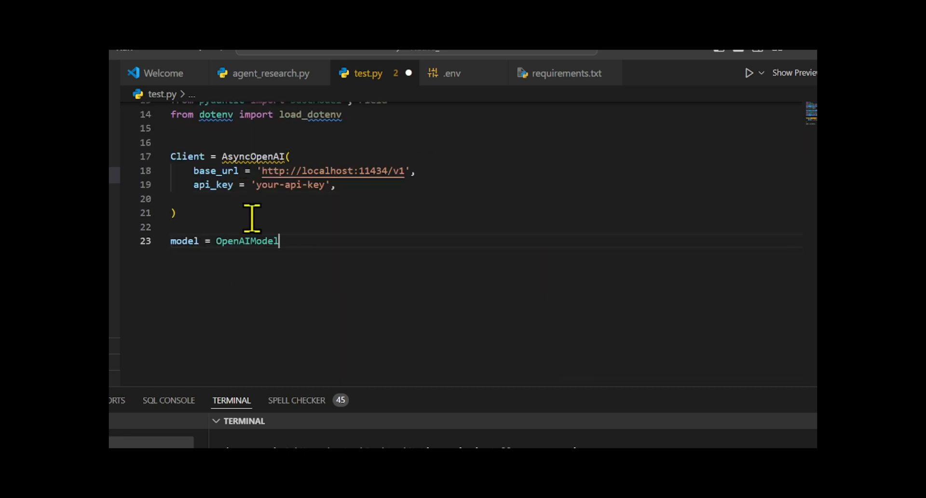
type("('llama3.3:latest'")
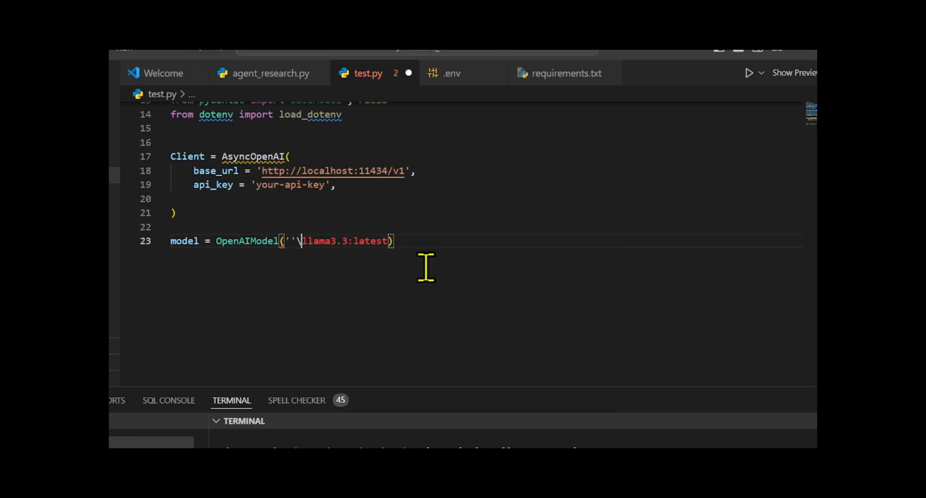
type(", openai_client=Client")
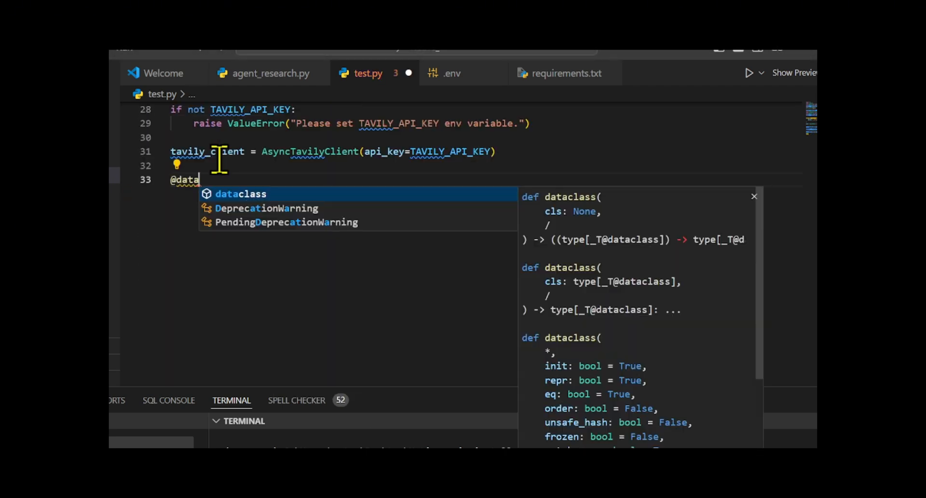
type("class SearchDataclass:")
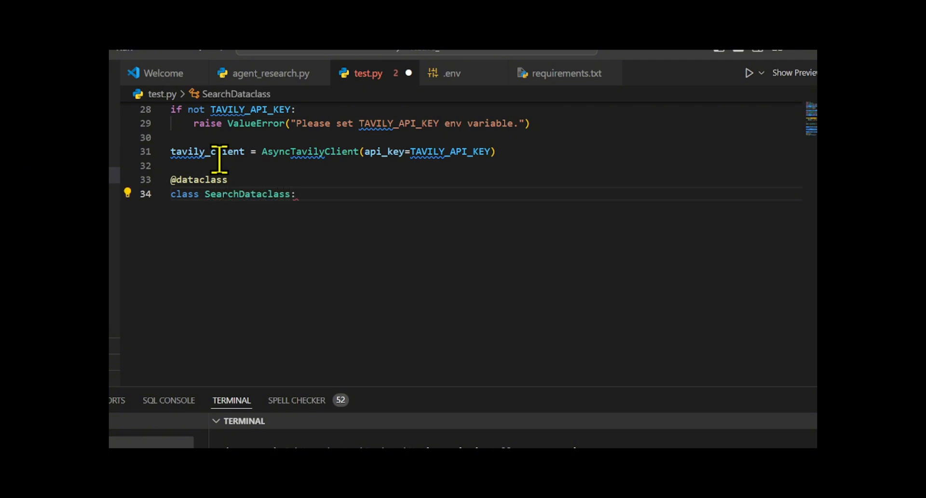
type("max_results: int")
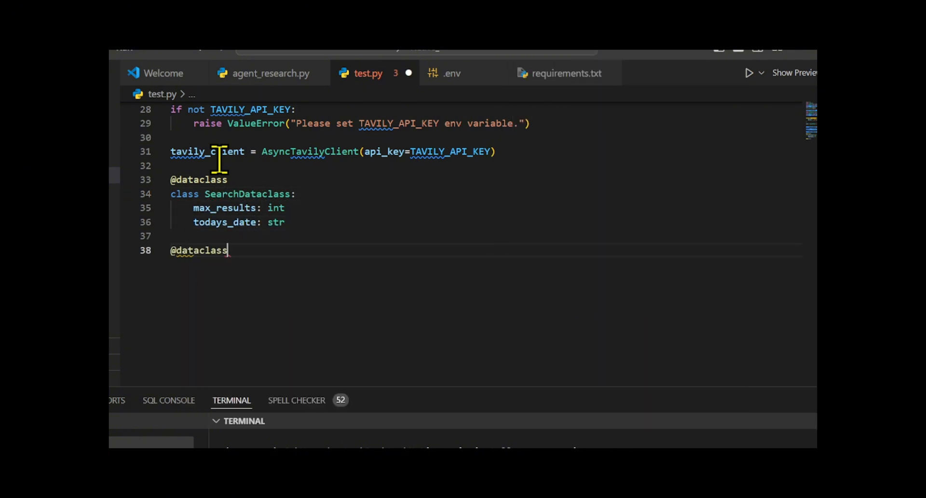
type("class ResearchDependencies:")
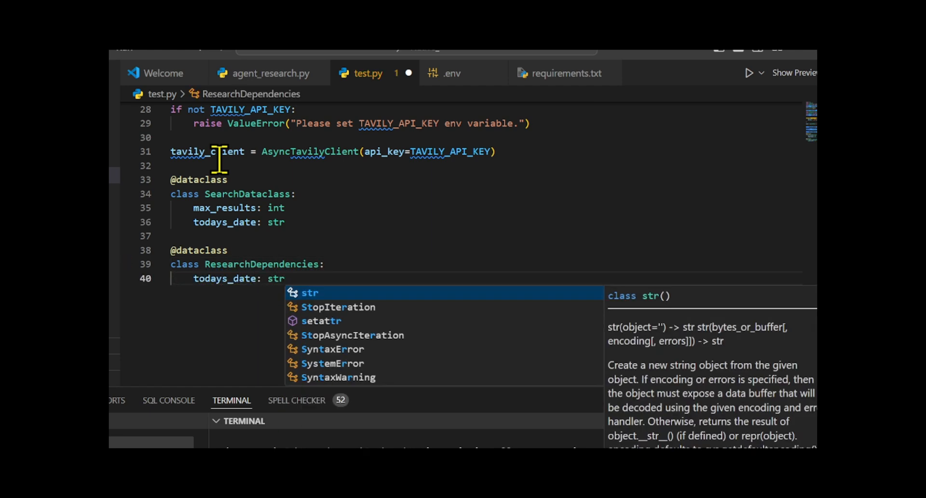
type("class ResearchResult(BaseModel):")
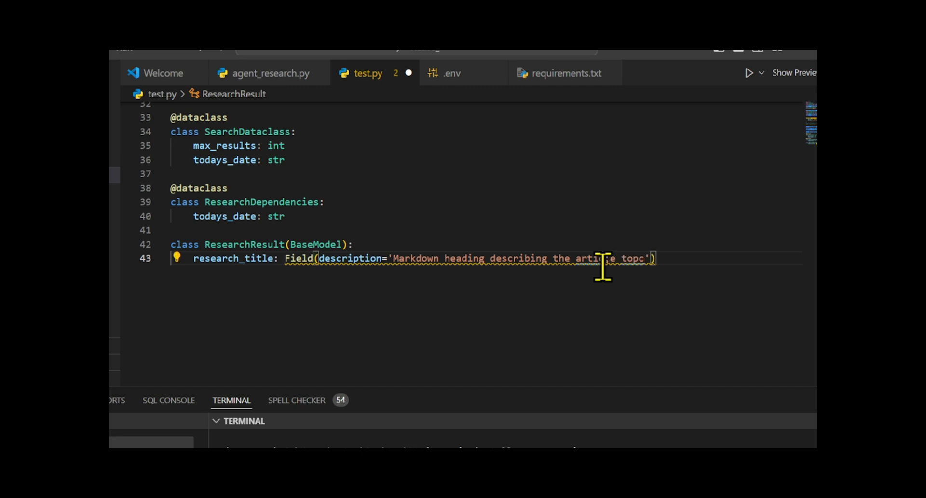
type("research_main: str = Field")
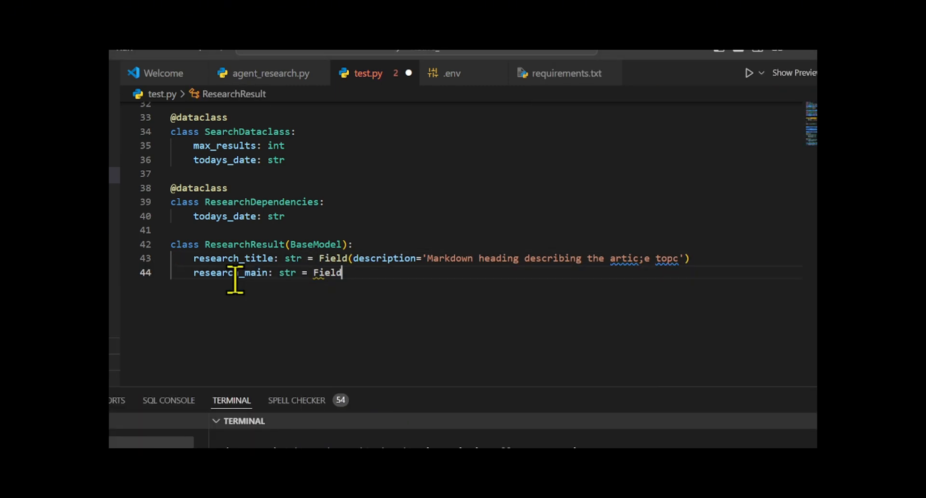
type("(description='A main section that provides a de')")
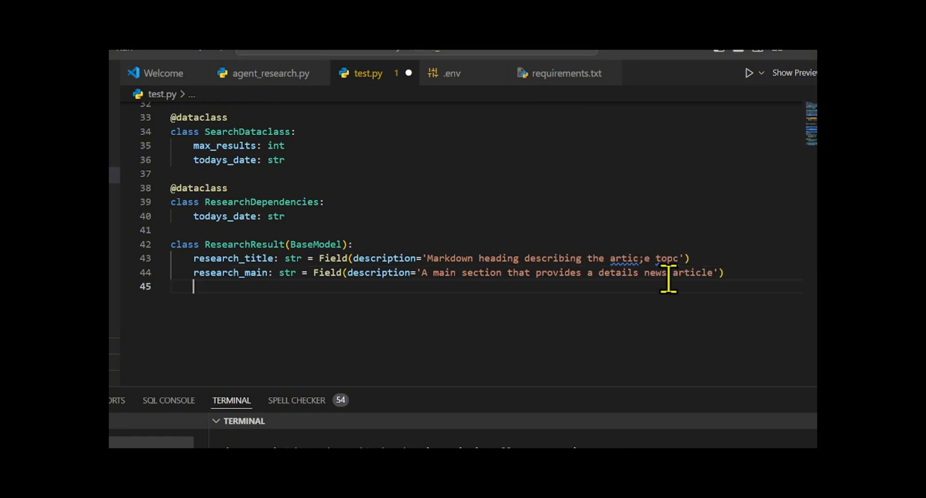
type("research_bullets")
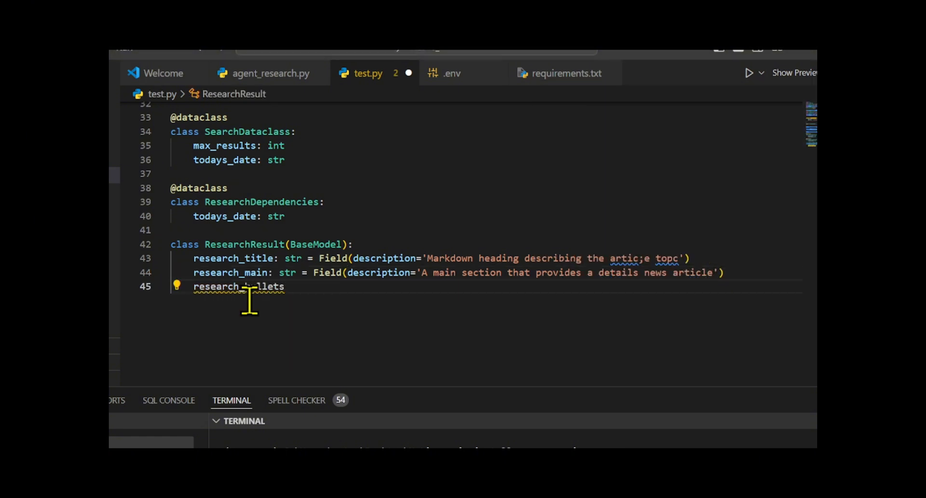
type(": str = Field(description='A set of bul")
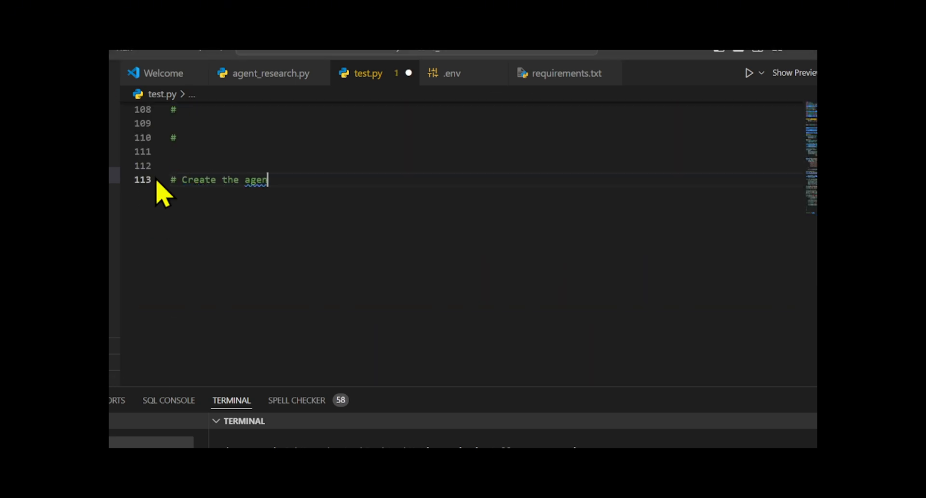
type("search_agent = Agent(")
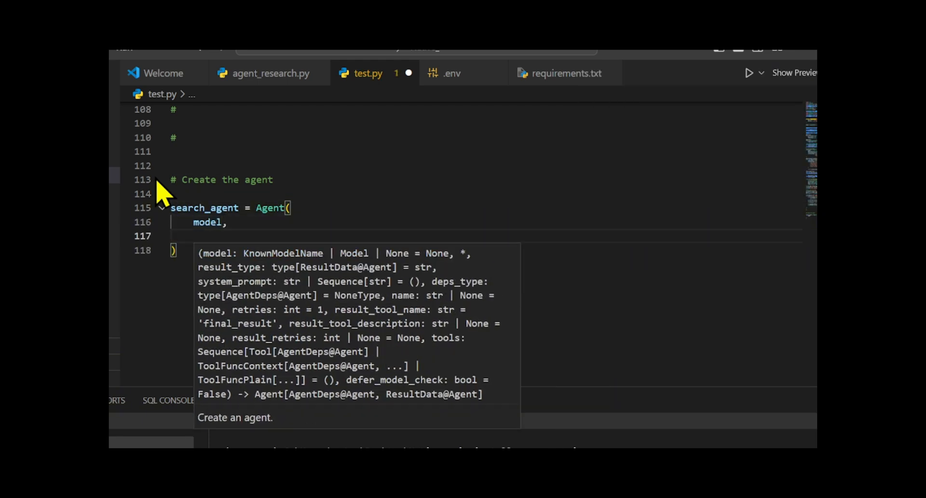
type("result")
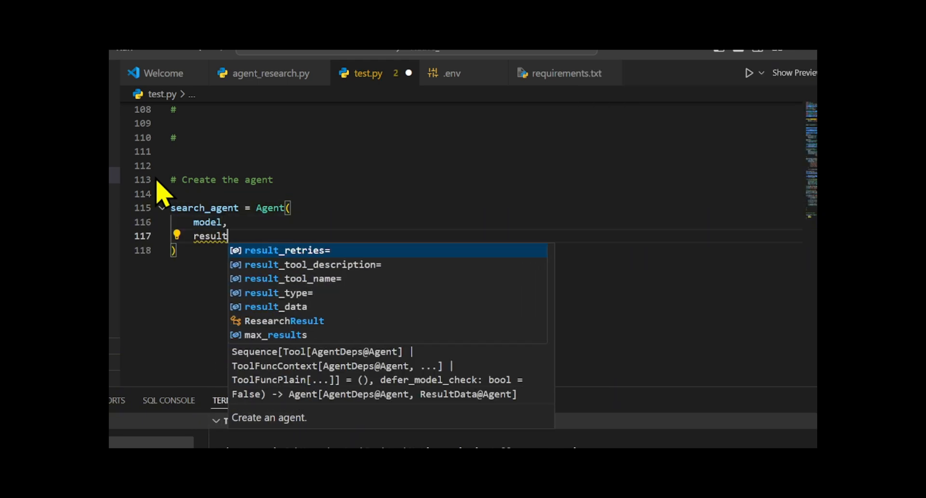
type("_type=Re")
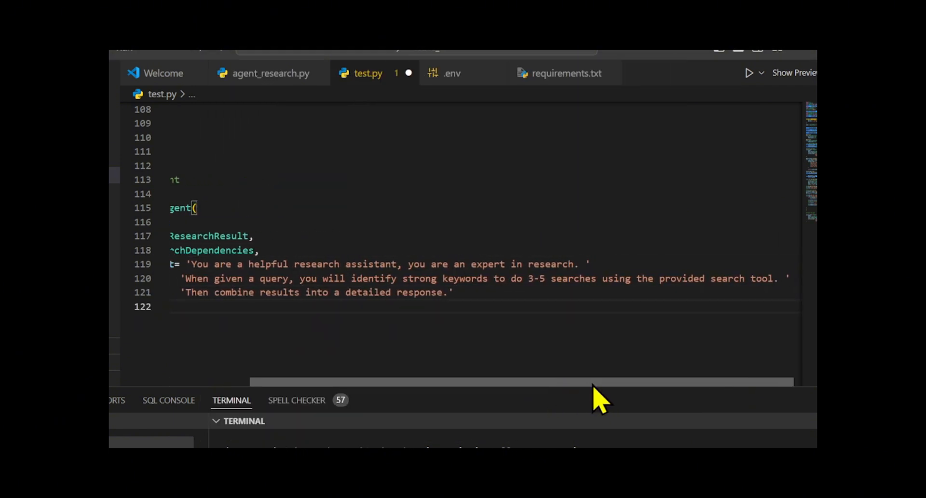
type("@search_agent.system_prompt")
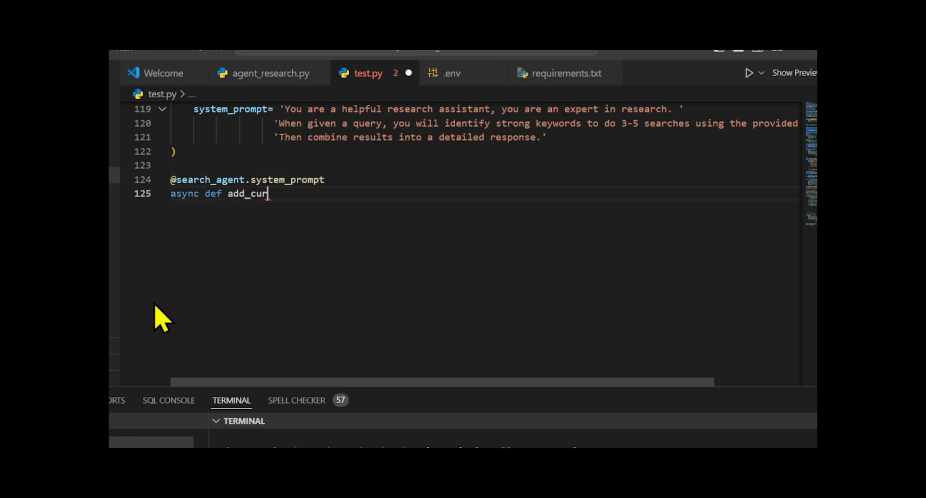
type("rent_date(ctx: RunContext[ResearchDependencies]) -> str:")
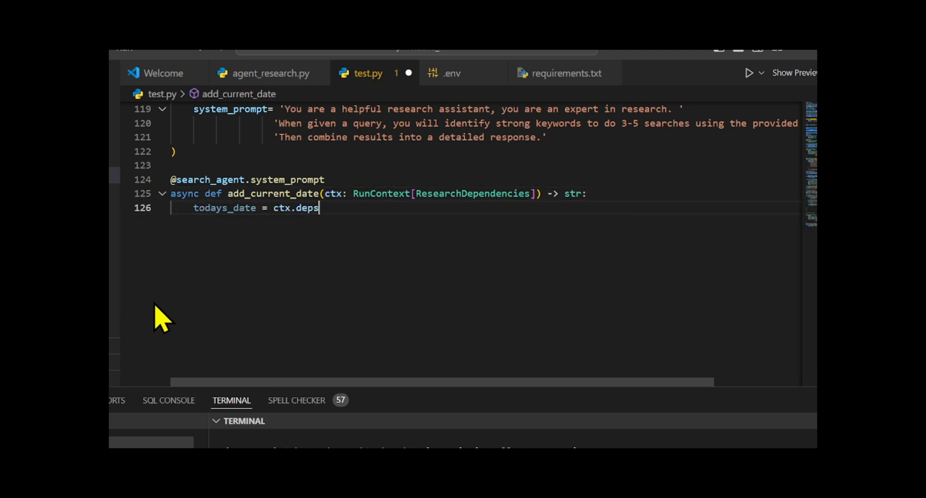
type(".todays_date")
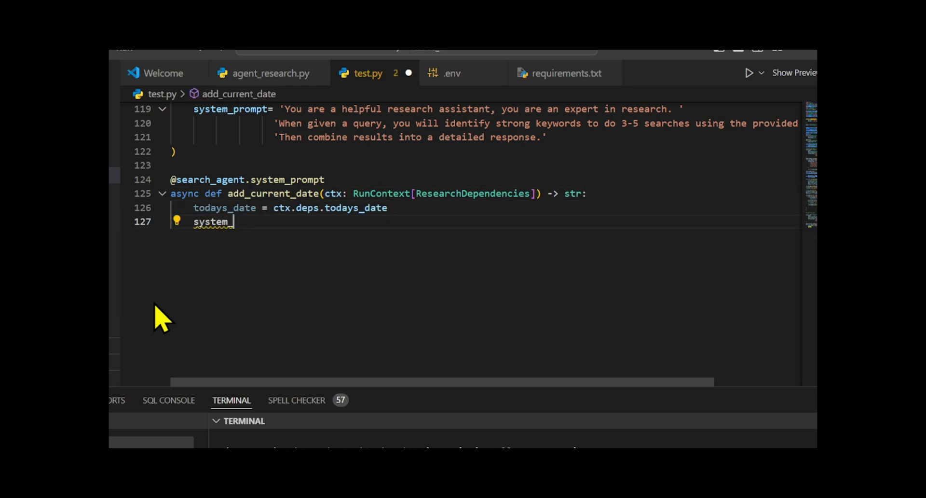
type("_prompt = (")
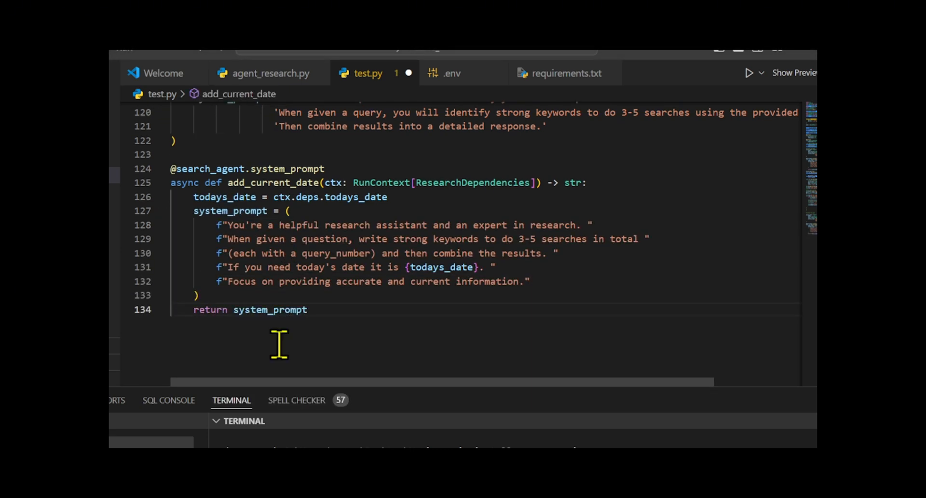
type("@search_agent.tool")
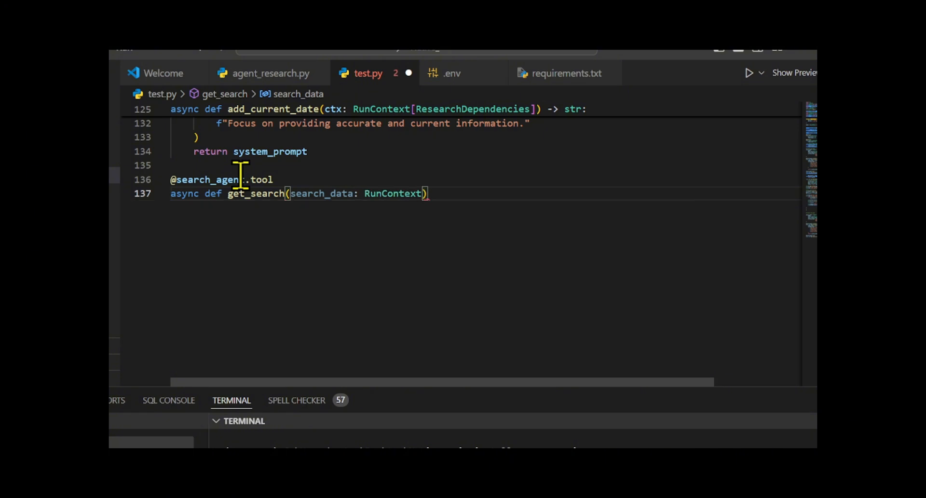
type("SearchDataclass],query:str,query_number:int")
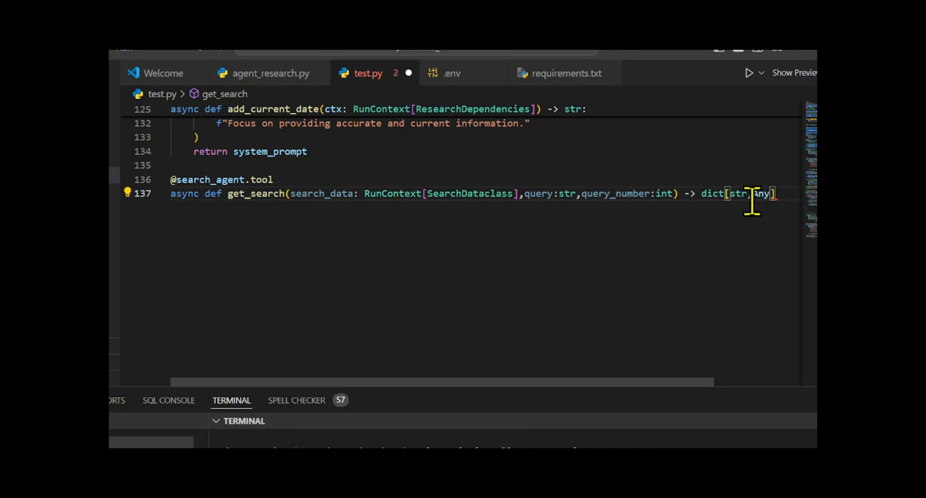
type("max_results = search_data.deps.max_results")
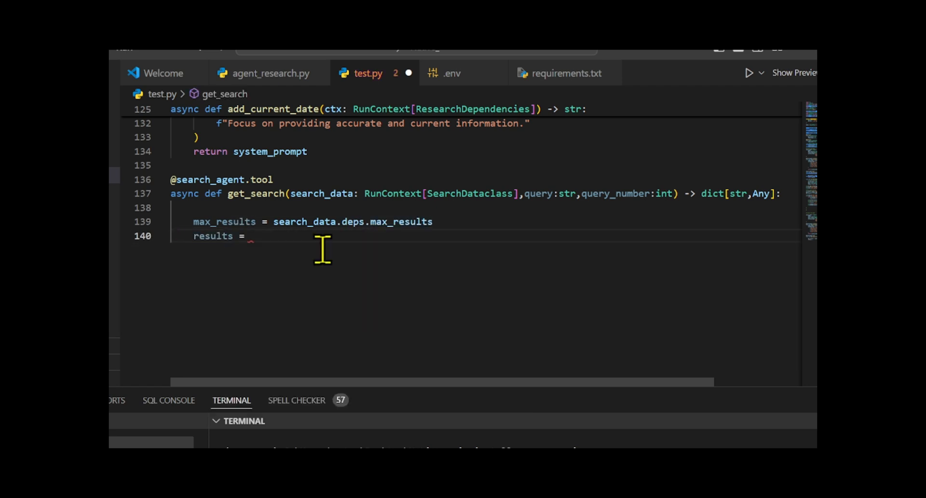
type("await tavily_client.get_search_context(query=query,max_results=max_results")
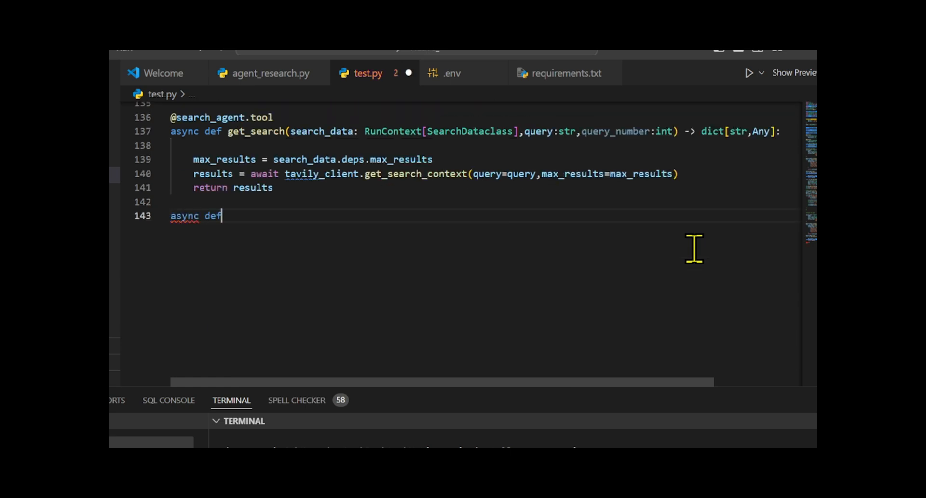
type("do_search(query:str, max_results:int):")
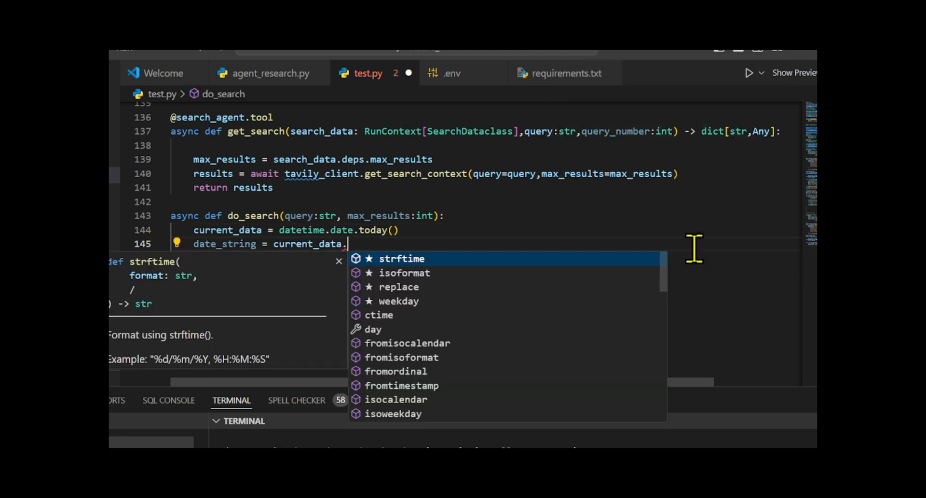
type("strftime(\"%Y-%m-%d\")")
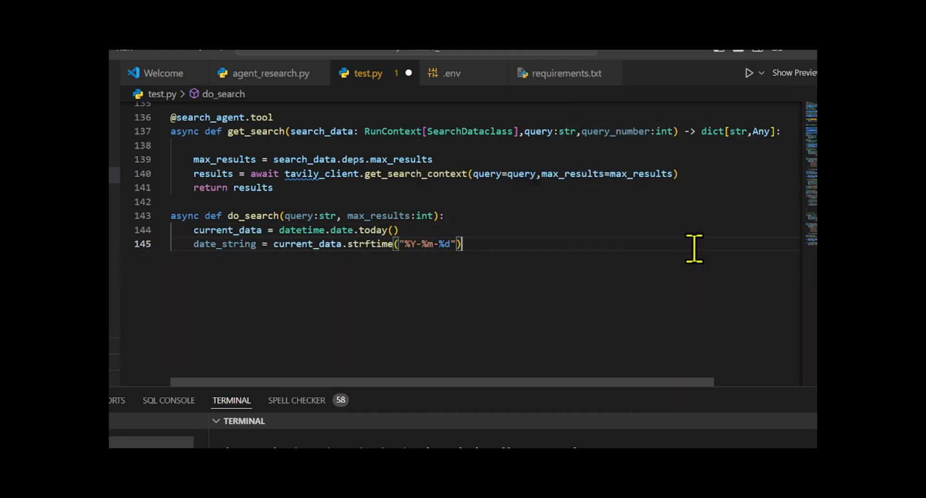
type("deps = SearchDataclass(max_results=max_results,todays_date=d")
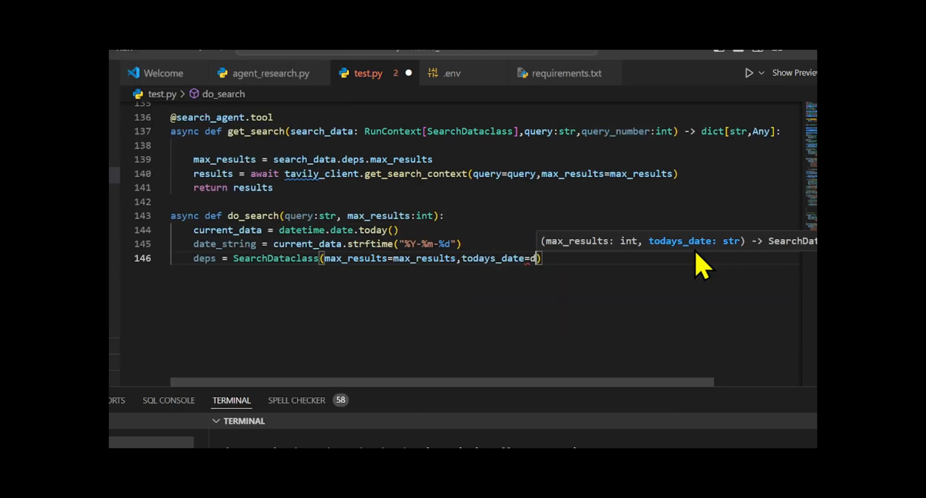
type("ate_string)")
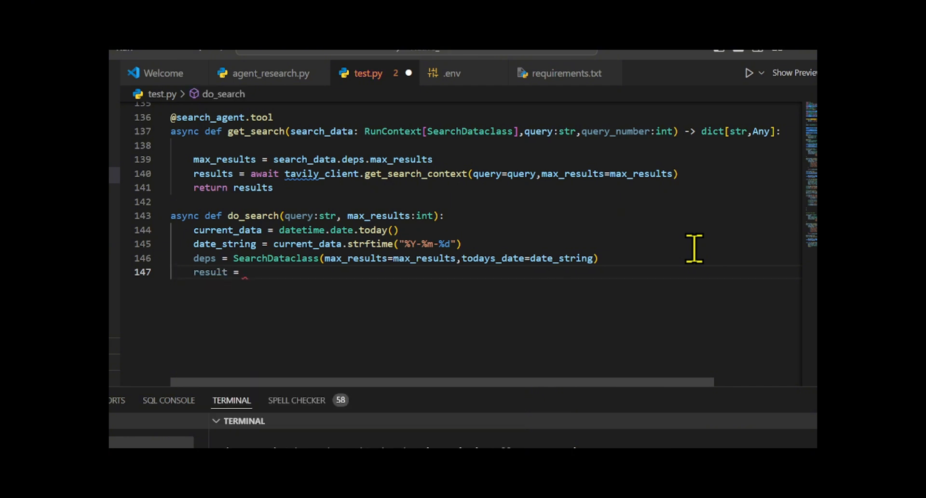
type("await search_agent.run(query,deps=de")
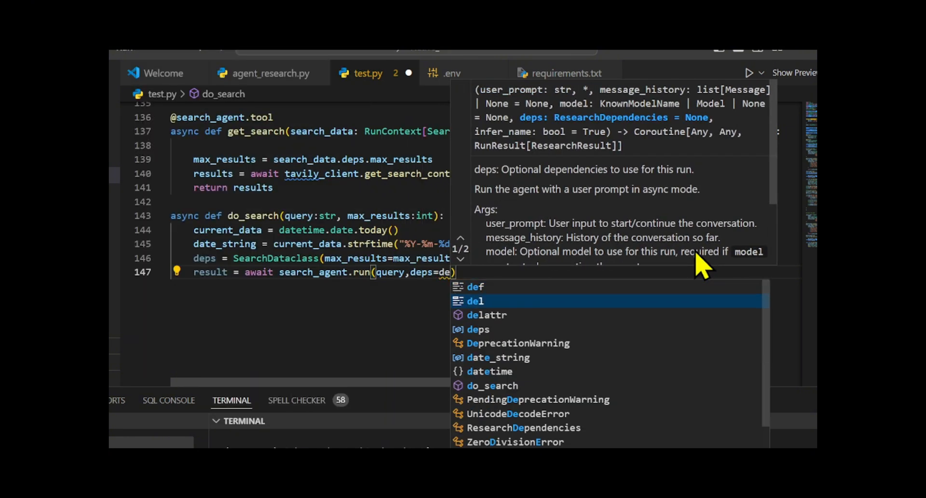